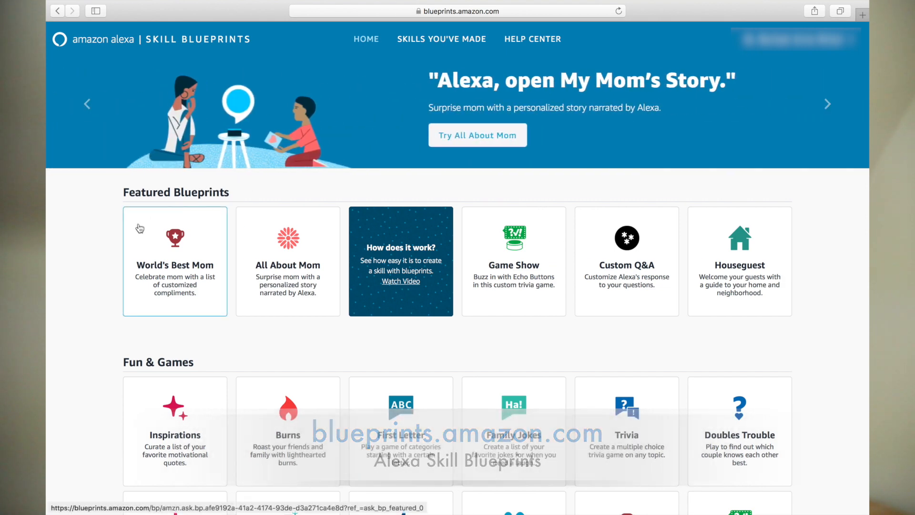
Step: Choose the Flashcards blueprint under Learning & Knowledge
{"action": "scroll", "scroll_direction": "down", "scroll_amount": 3}
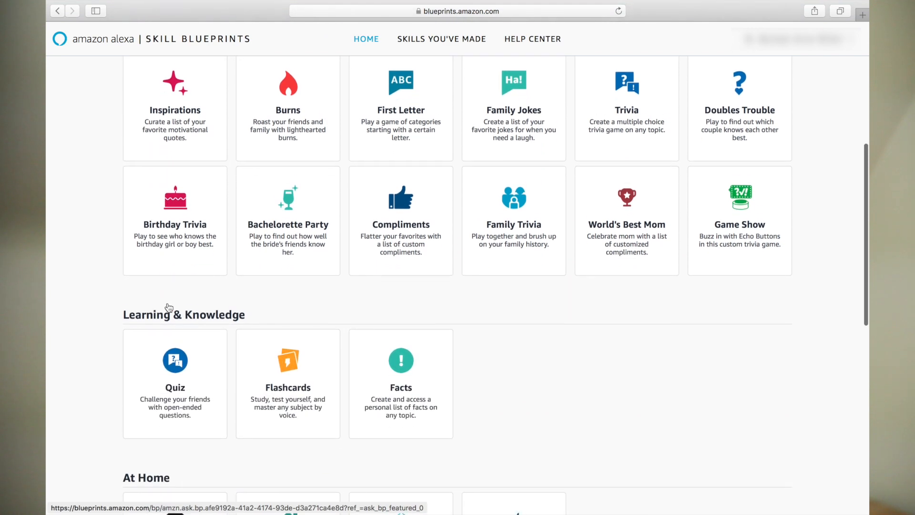
{"action": "left_click", "coordinate": [287, 360]}
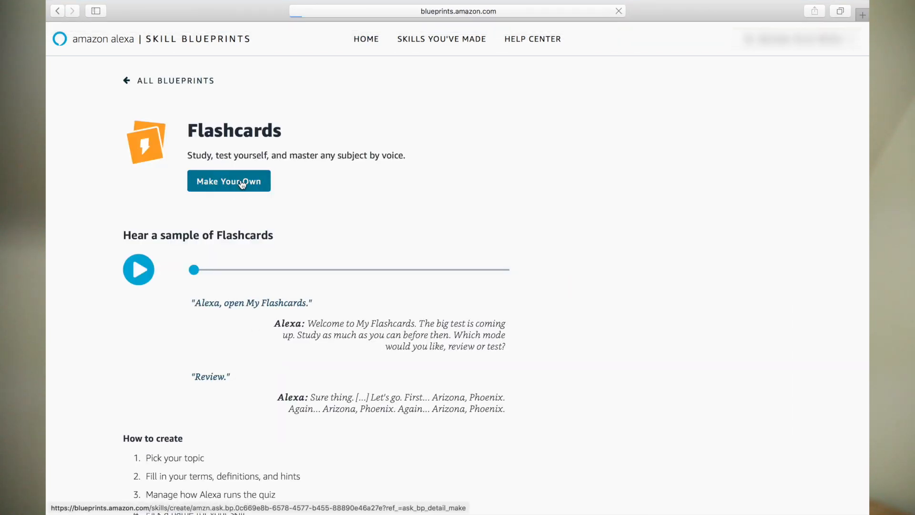
Step: Start a custom flashcards skill and rename the topic from Capitals to Atomic Numbers
{"action": "left_click", "coordinate": [228, 181]}
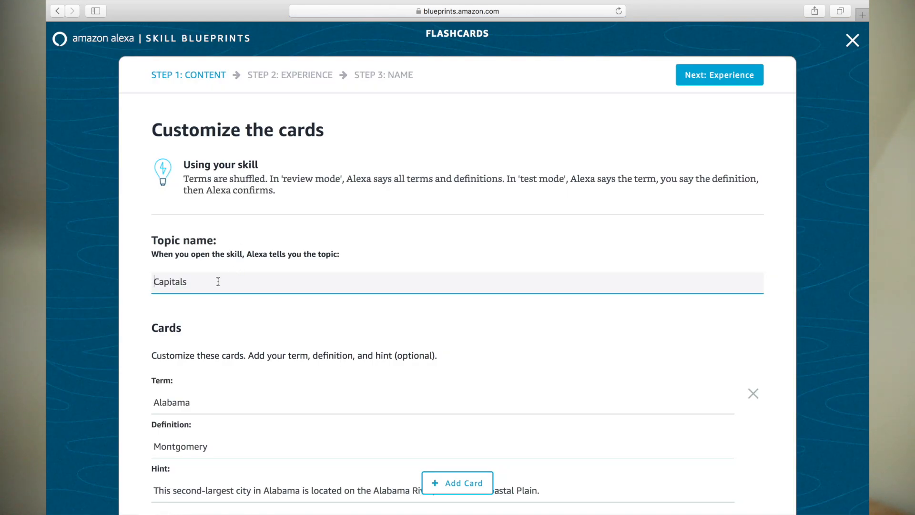
{"action": "double_click", "coordinate": [170, 281]}
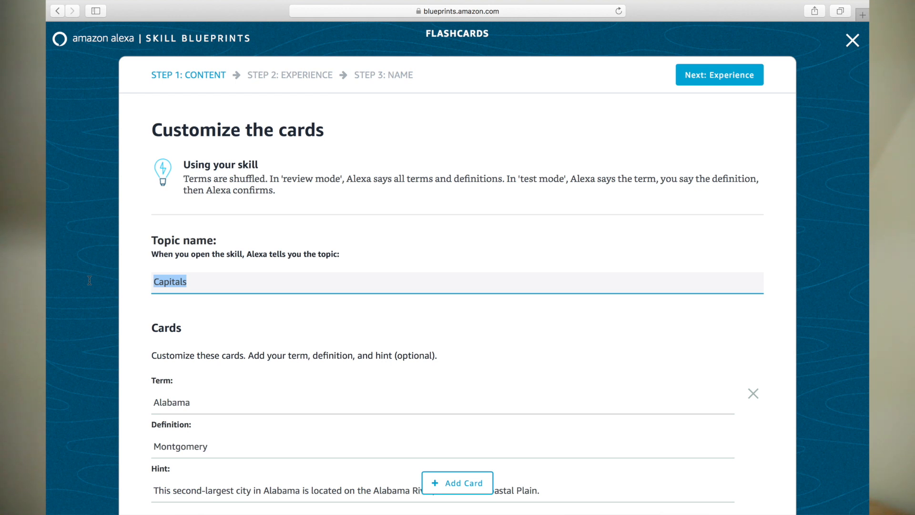
{"action": "mouse_move", "coordinate": [104, 275]}
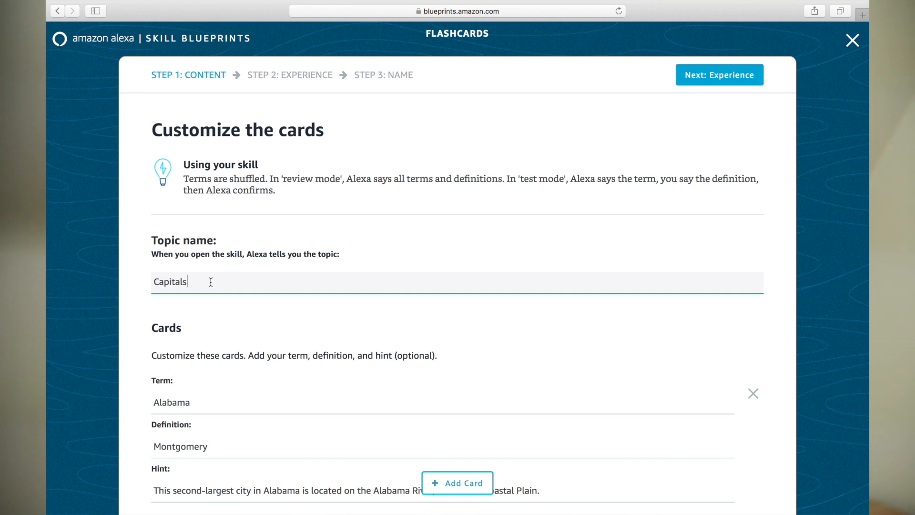
{"action": "double_click", "coordinate": [170, 281]}
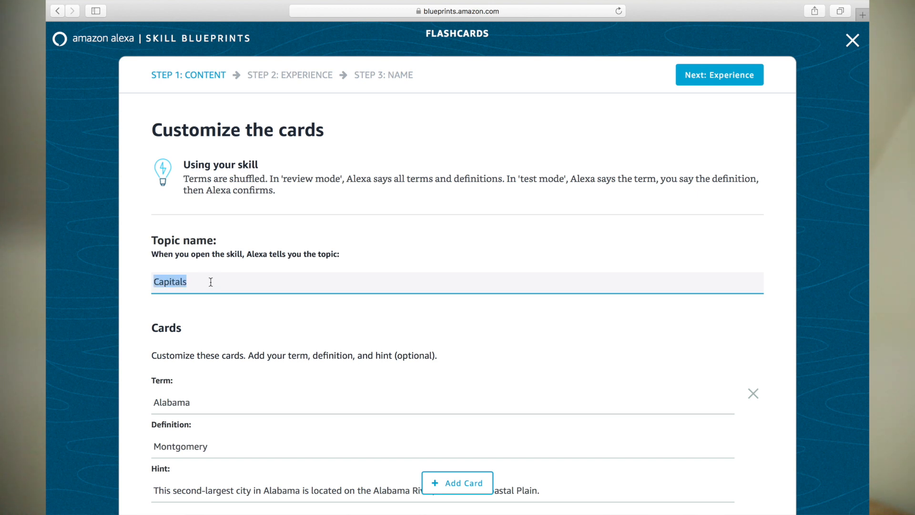
{"action": "type", "text": "Atomic N"}
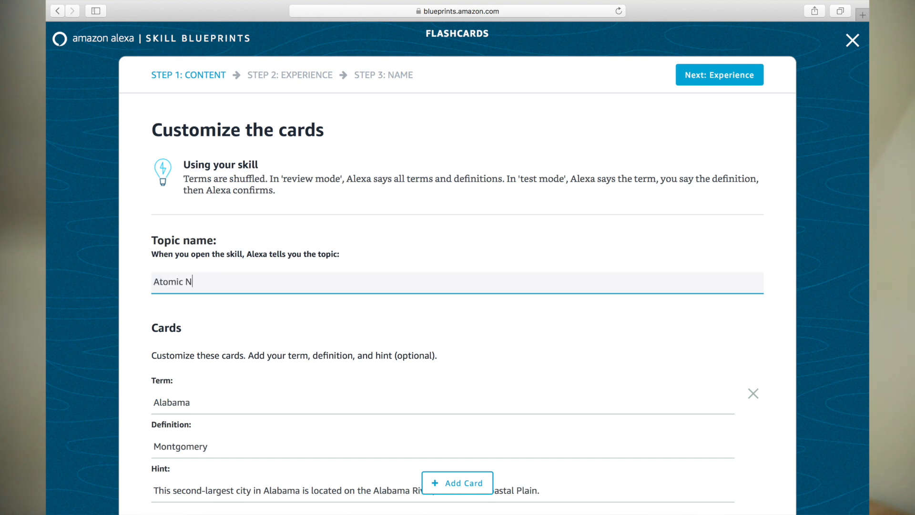
{"action": "type", "text": "umbers"}
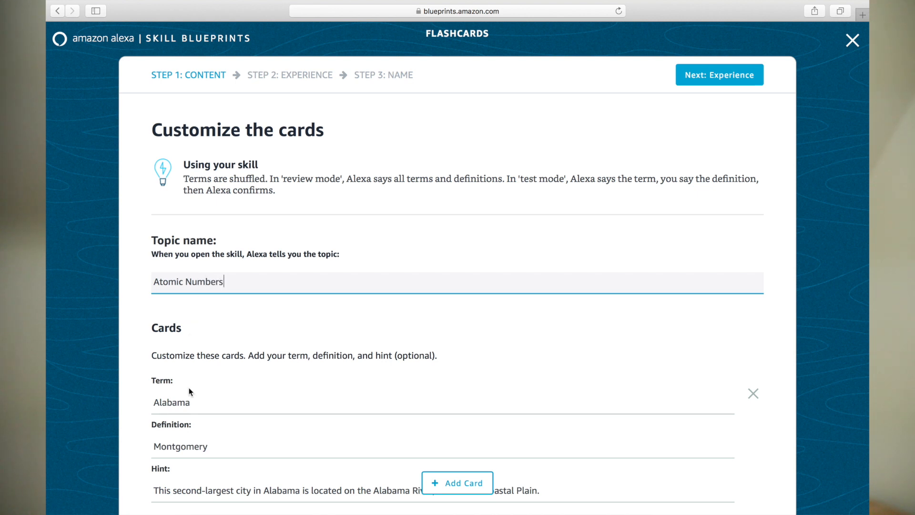
Step: Change the Alabama card to Hydrogen with definition 1 and clear its hint
{"action": "scroll", "scroll_direction": "down", "scroll_amount": 3}
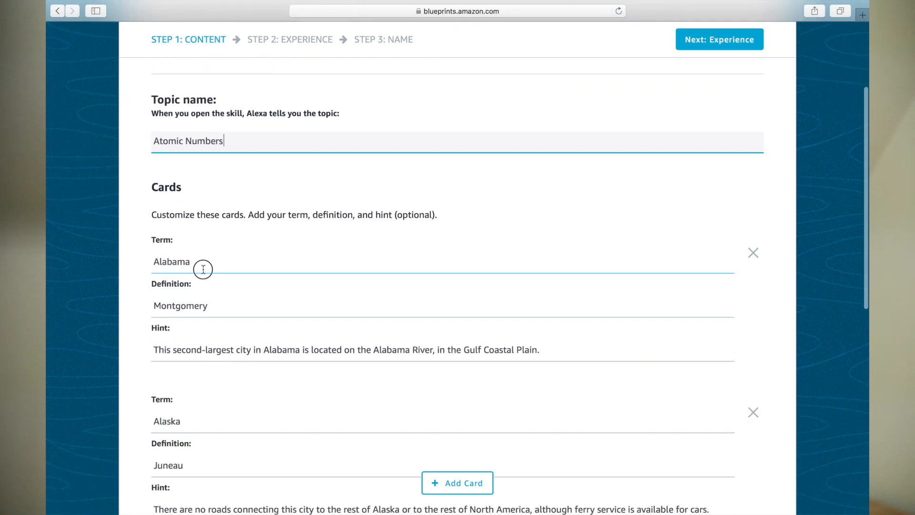
{"action": "type", "text": "Hydrogen"}
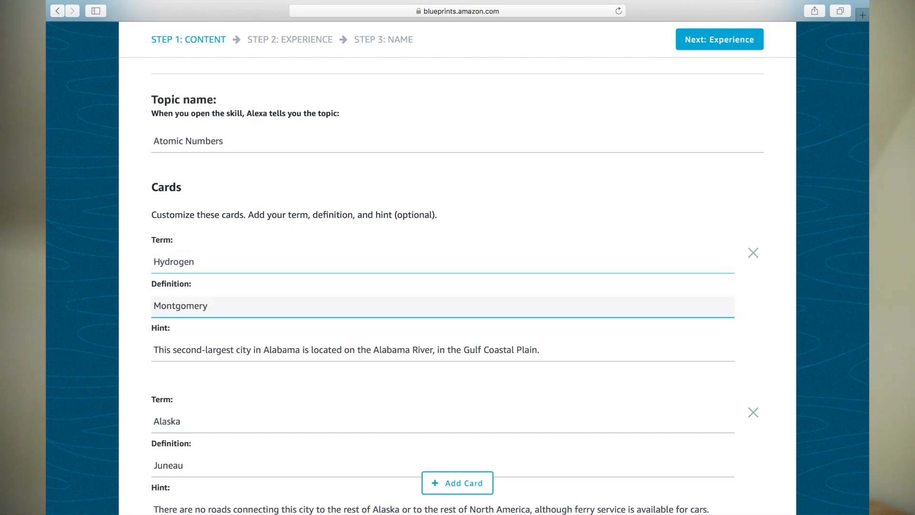
{"action": "type", "text": "1"}
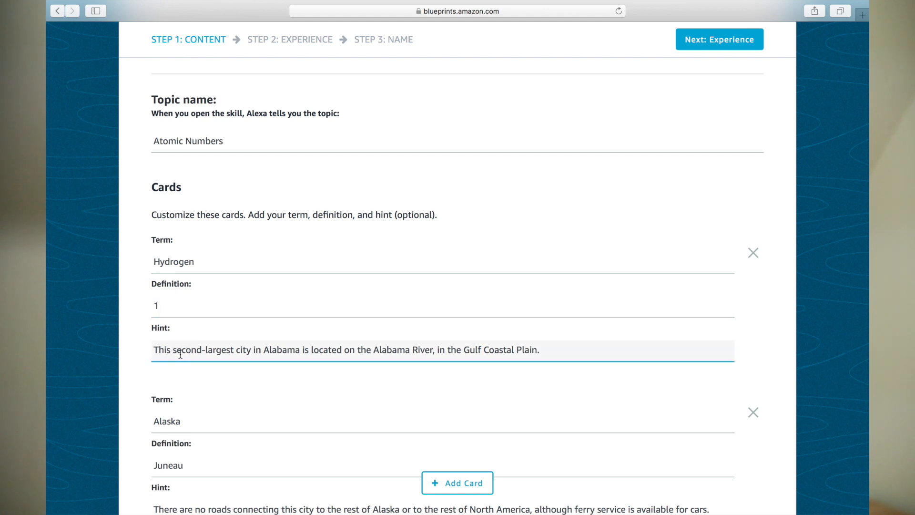
{"action": "double_click", "coordinate": [187, 350]}
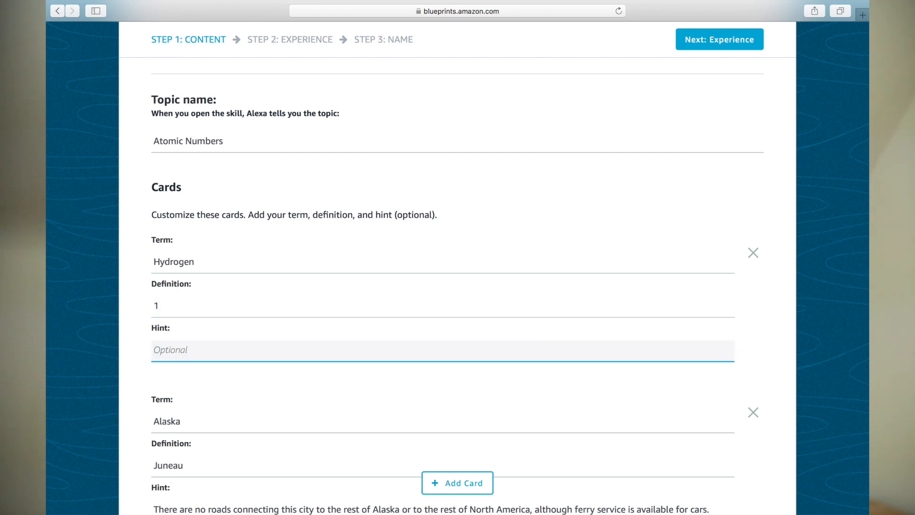
Step: Change the Alaska card to Helium with definition 2 and clear its hint
{"action": "scroll", "scroll_direction": "down", "scroll_amount": 3}
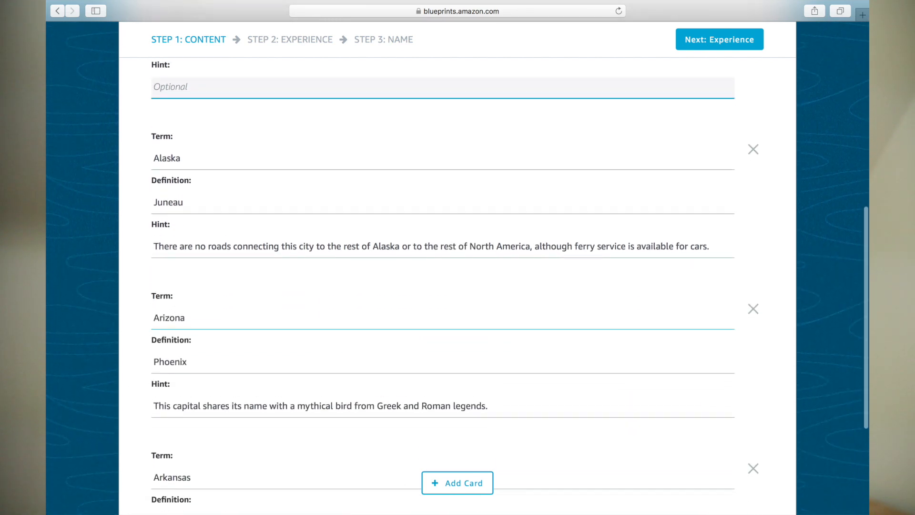
{"action": "double_click", "coordinate": [166, 157]}
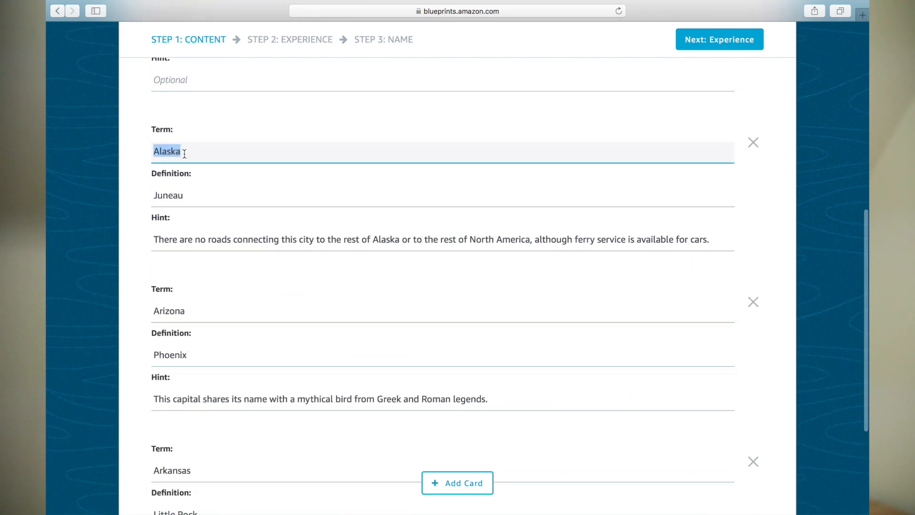
{"action": "type", "text": "Helium"}
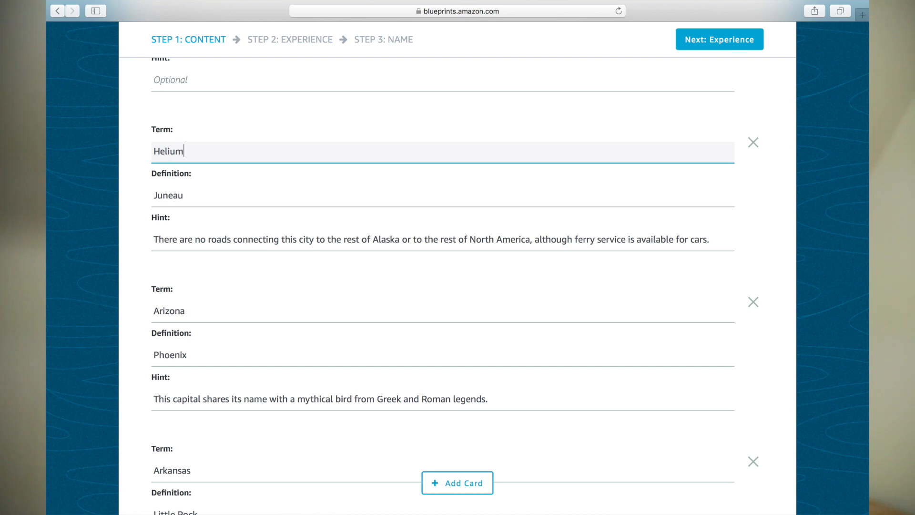
{"action": "type", "text": "2"}
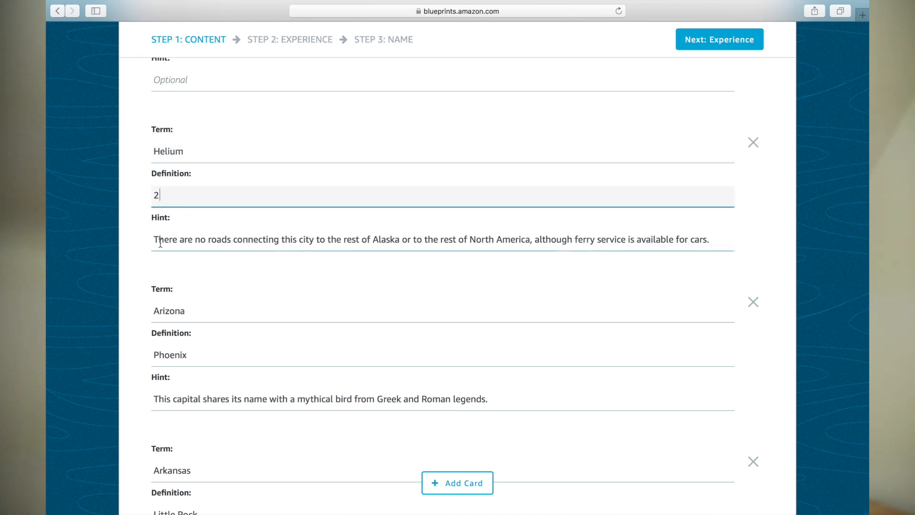
{"action": "left_click", "coordinate": [442, 239]}
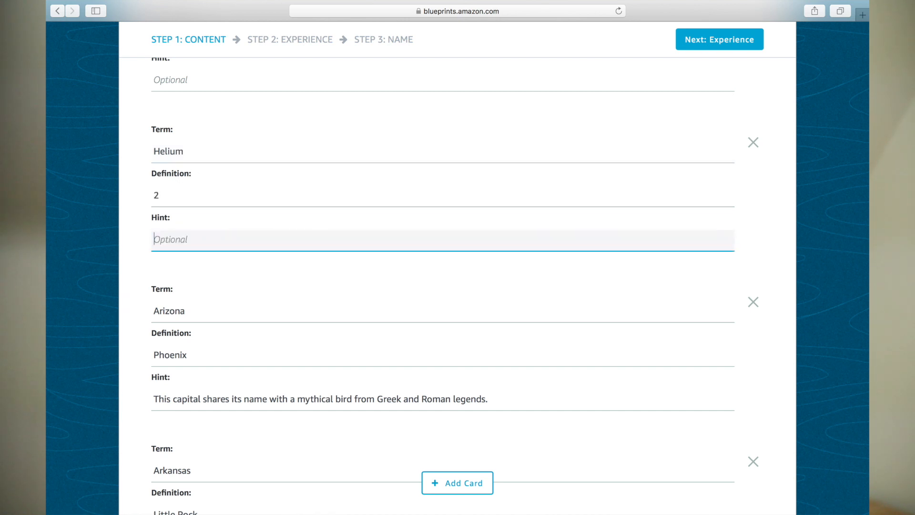
Step: Replace Arizona/Phoenix with Lithium/3 and Arkansas/Little Rock with Beryllium/4, hints deleted
{"action": "scroll", "scroll_direction": "down", "scroll_amount": 3}
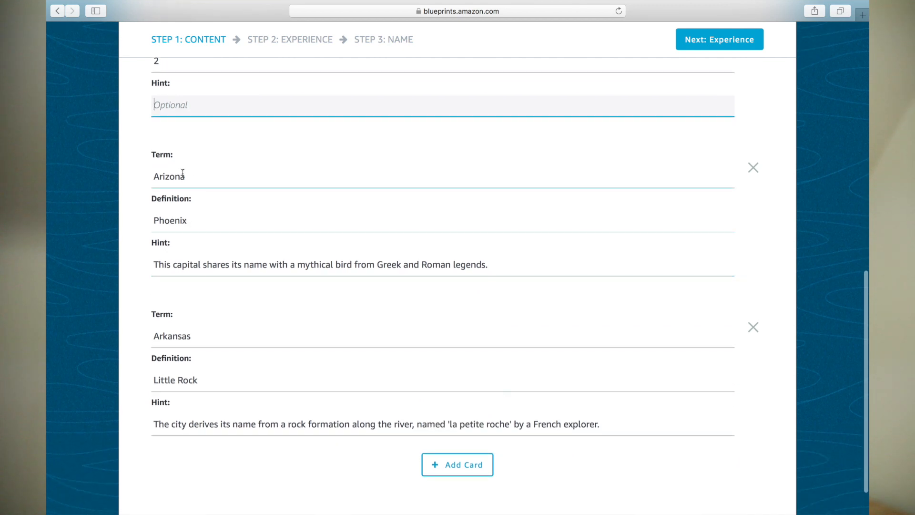
{"action": "type", "text": "Lithium"}
{"action": "left_click", "coordinate": [442, 221]}
{"action": "type", "text": "3"}
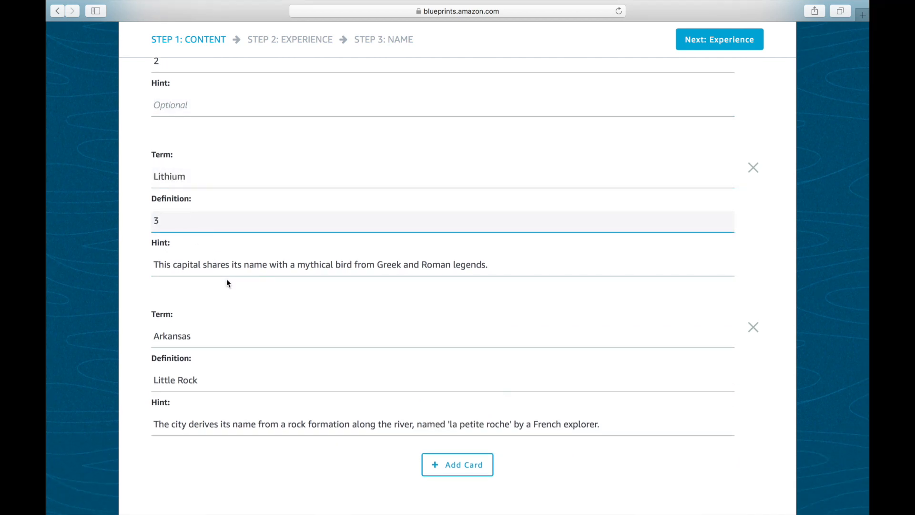
{"action": "triple_click", "coordinate": [319, 264]}
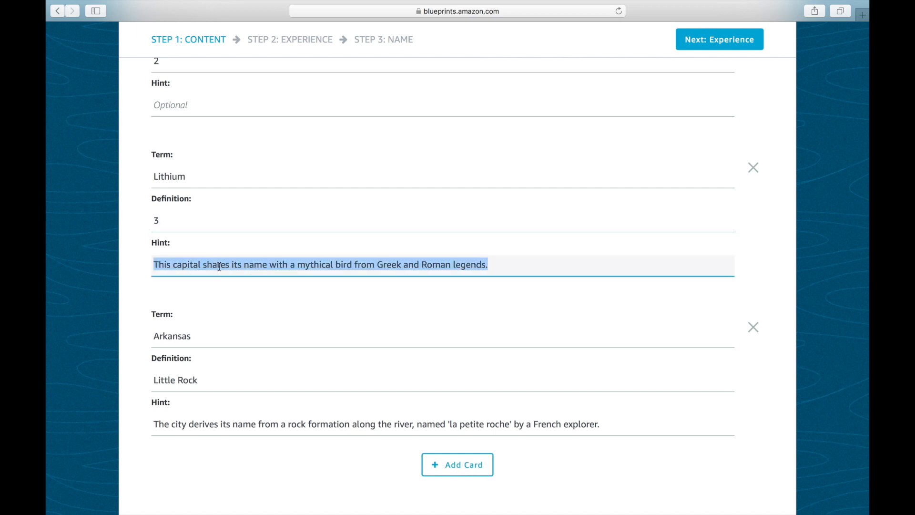
{"action": "type", "text": "Beryllium"}
{"action": "left_click", "coordinate": [442, 381]}
{"action": "type", "text": "4"}
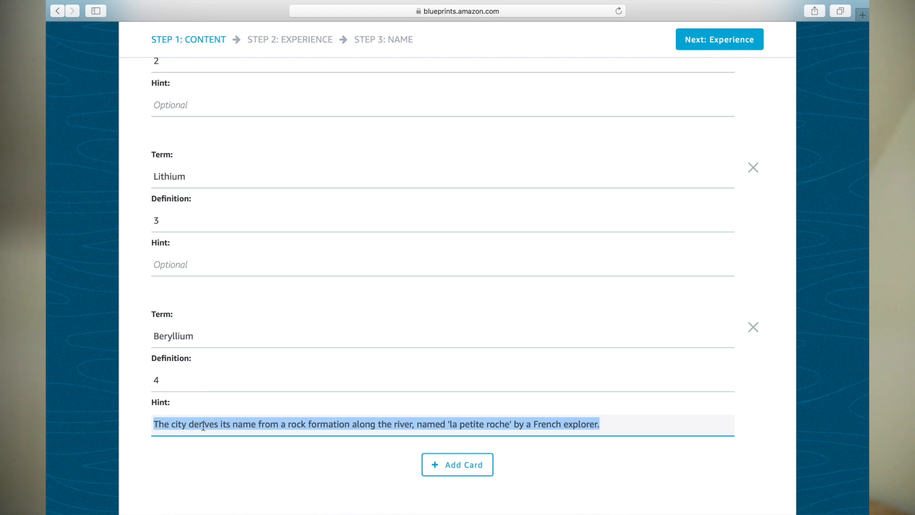
{"action": "key", "text": "delete"}
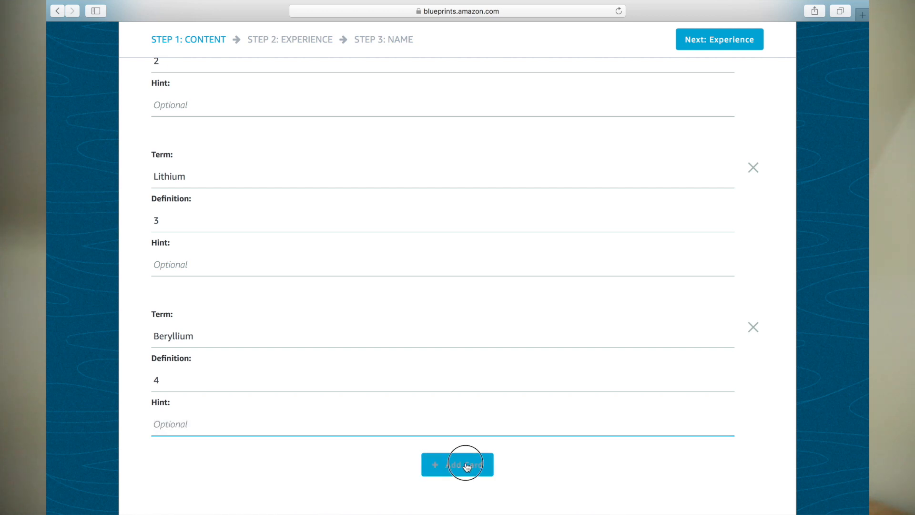
{"action": "left_click", "coordinate": [457, 464]}
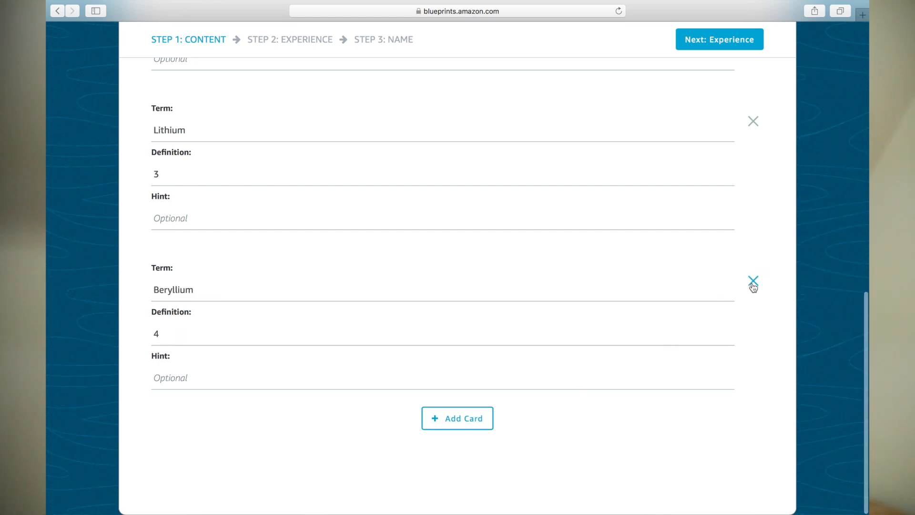
{"action": "scroll", "scroll_direction": "down", "scroll_amount": 3}
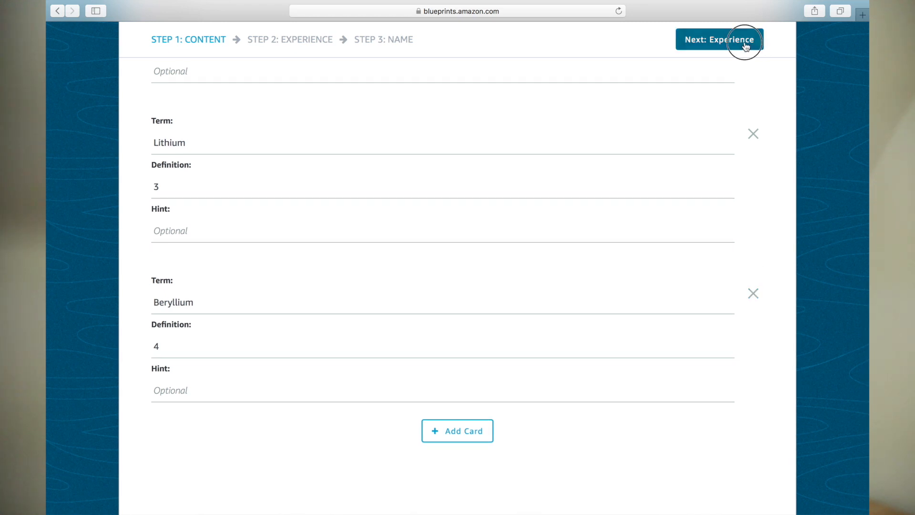
Step: Keep the default welcome message and greetings and continue to the Name step
{"action": "left_click", "coordinate": [720, 39]}
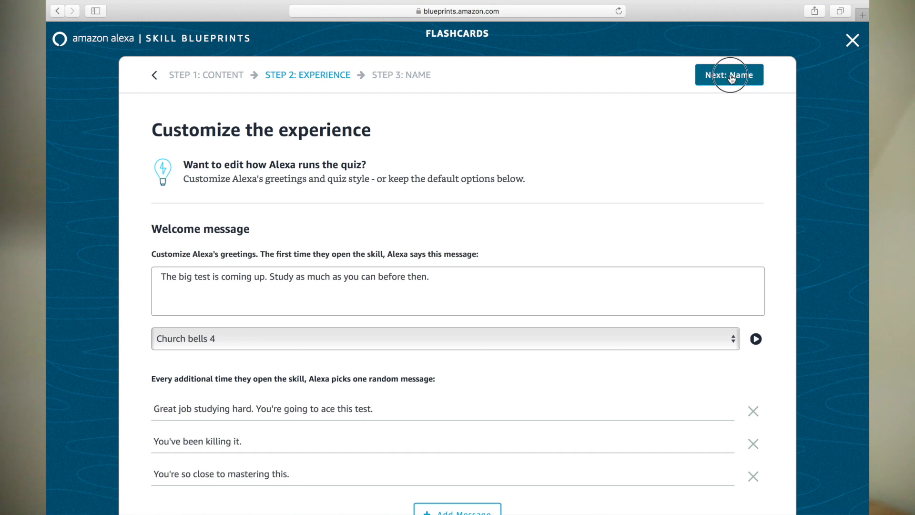
{"action": "left_click", "coordinate": [729, 75]}
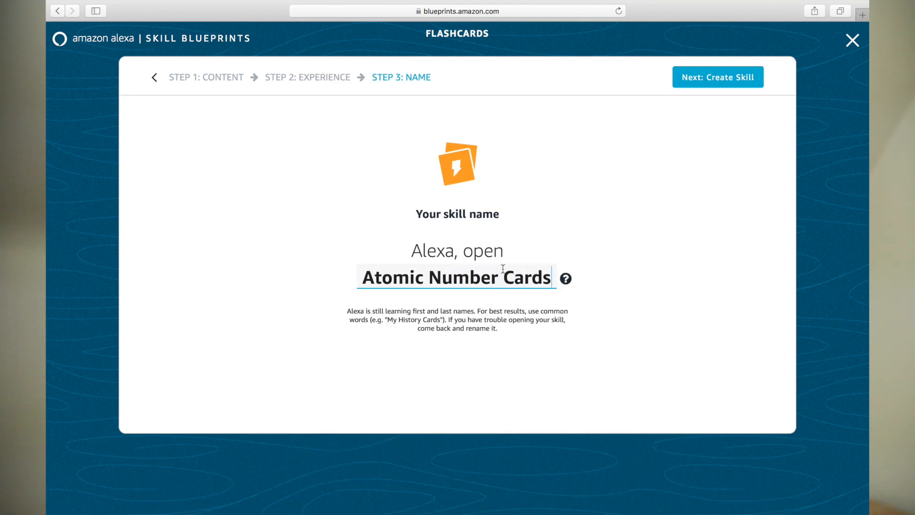
Step: Create the skill with the name Atomic Number Cards
{"action": "left_click", "coordinate": [717, 76]}
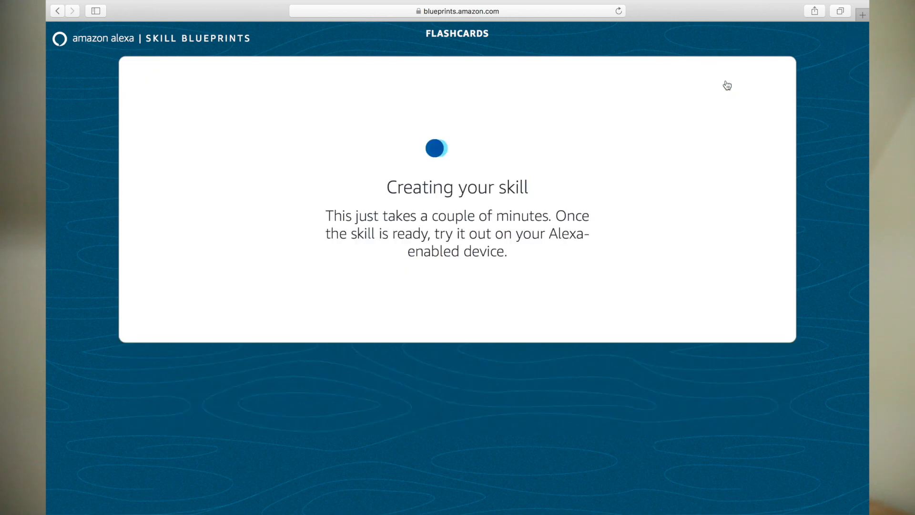